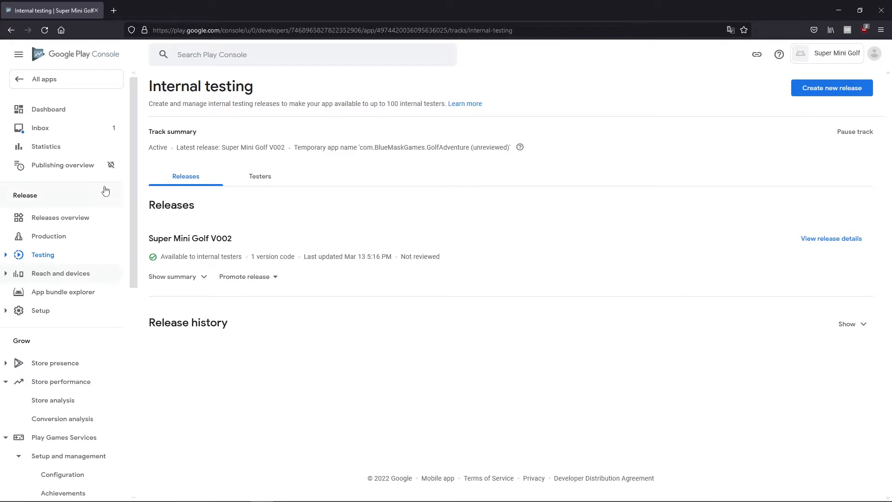
{"action": "mouse_move", "coordinate": [262, 197]}
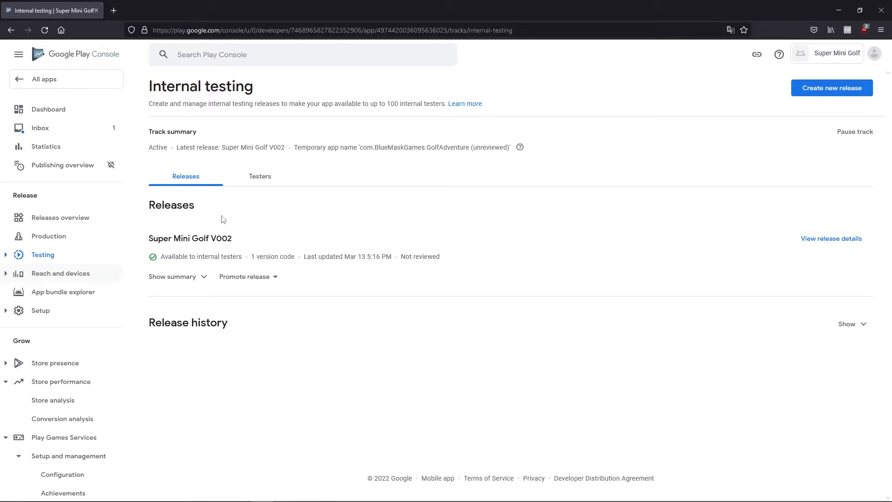
{"action": "mouse_move", "coordinate": [298, 405]}
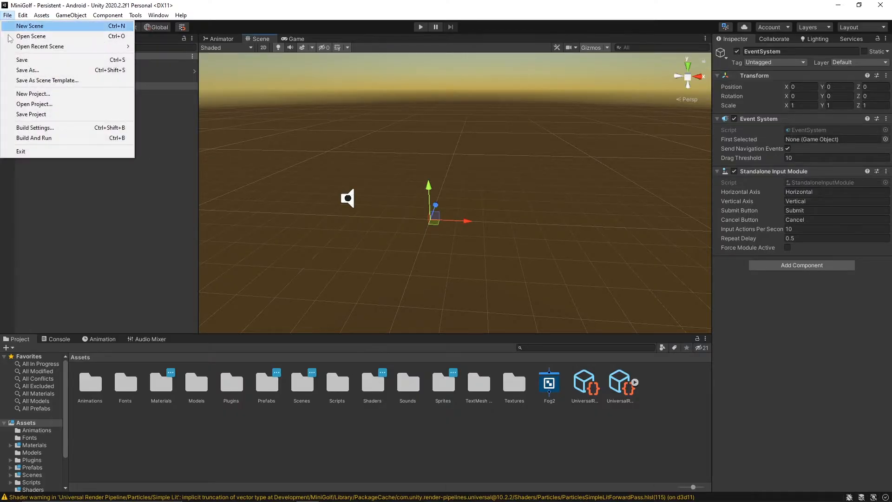
Bring up the MiniGolf project's Build Settings with Android and Build App Bundle (Google Play) enabled
{"action": "left_click", "coordinate": [35, 127]}
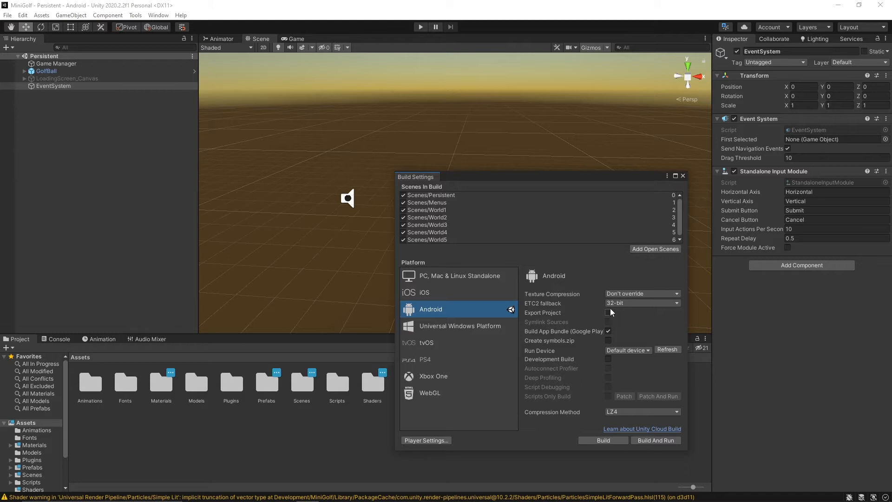
{"action": "mouse_move", "coordinate": [589, 328]}
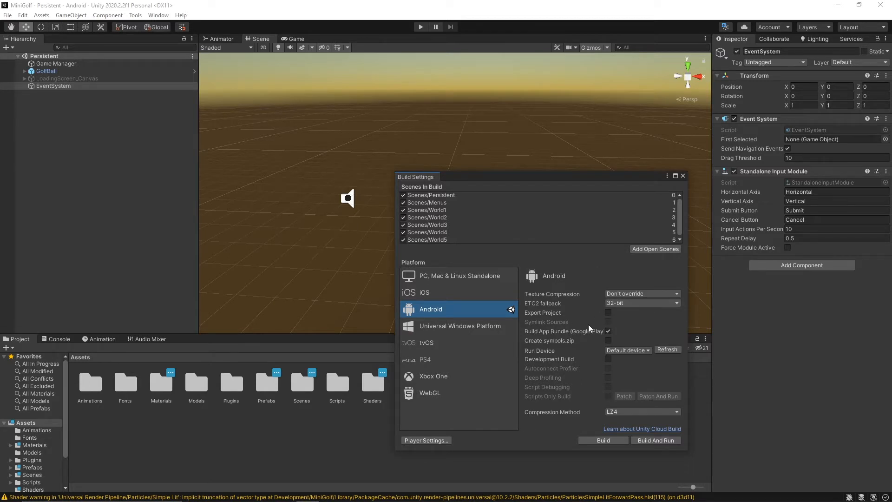
{"action": "mouse_move", "coordinate": [575, 338]}
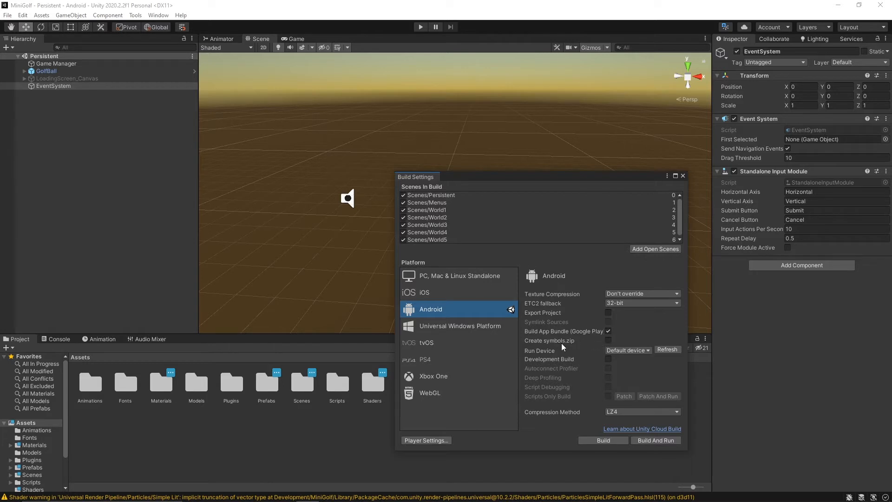
{"action": "mouse_move", "coordinate": [562, 346]}
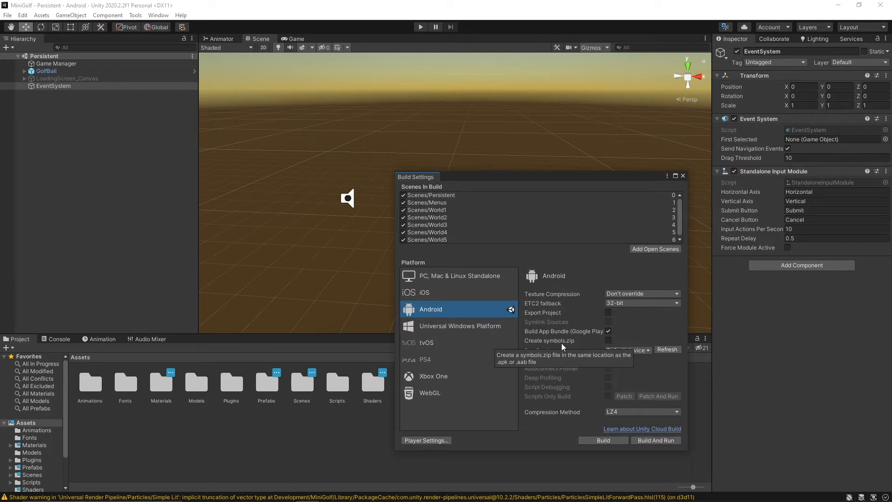
{"action": "mouse_move", "coordinate": [548, 344]}
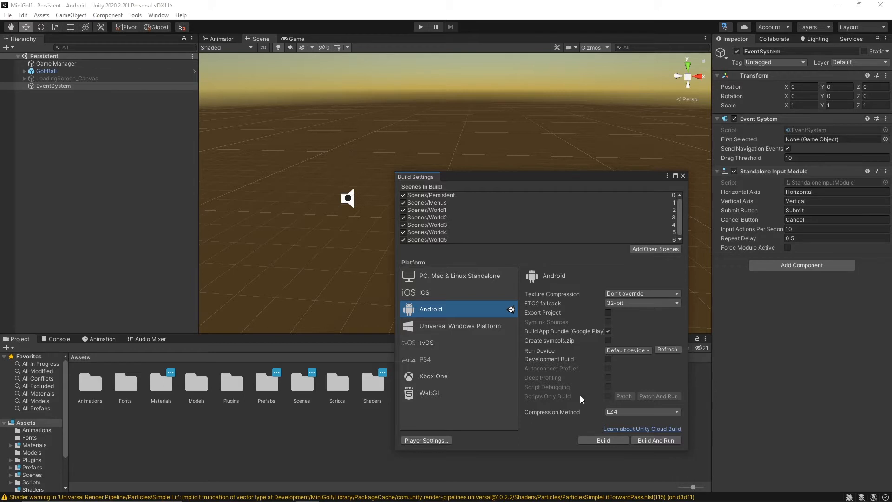
Review Android Player identification under Other Settings: version 0.2 and bundle version code 3
{"action": "left_click", "coordinate": [426, 440]}
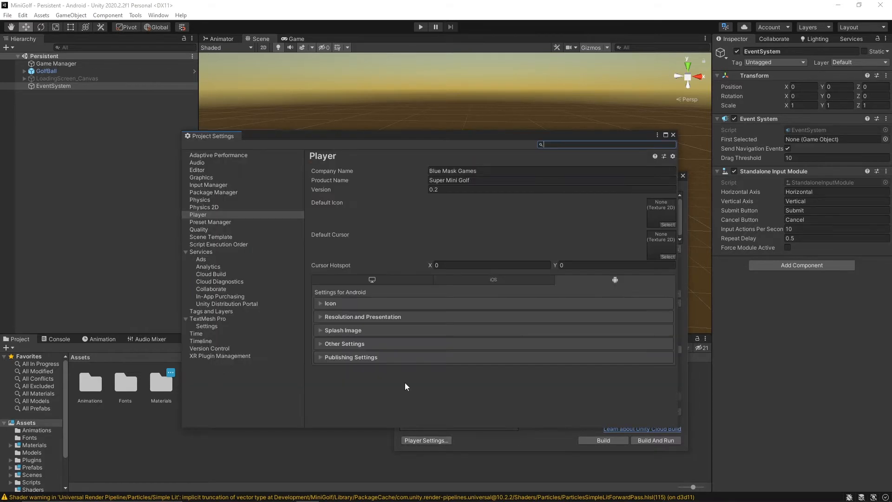
{"action": "mouse_move", "coordinate": [617, 297]}
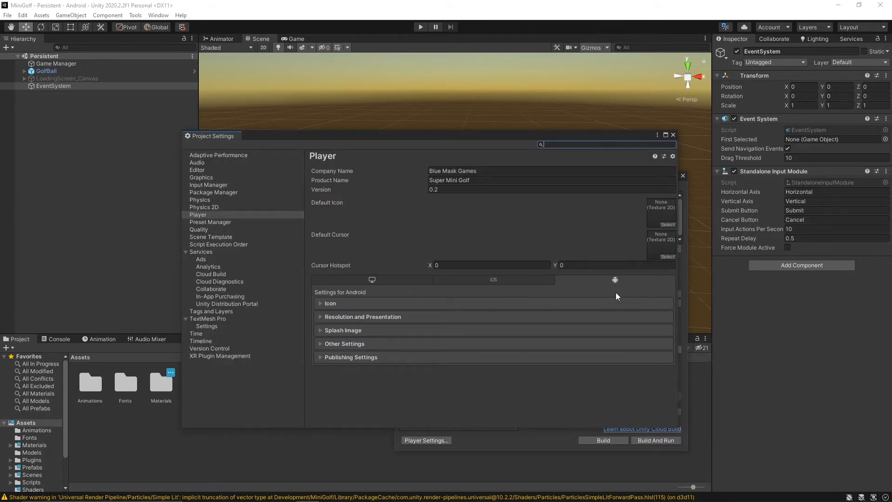
{"action": "mouse_move", "coordinate": [615, 280]}
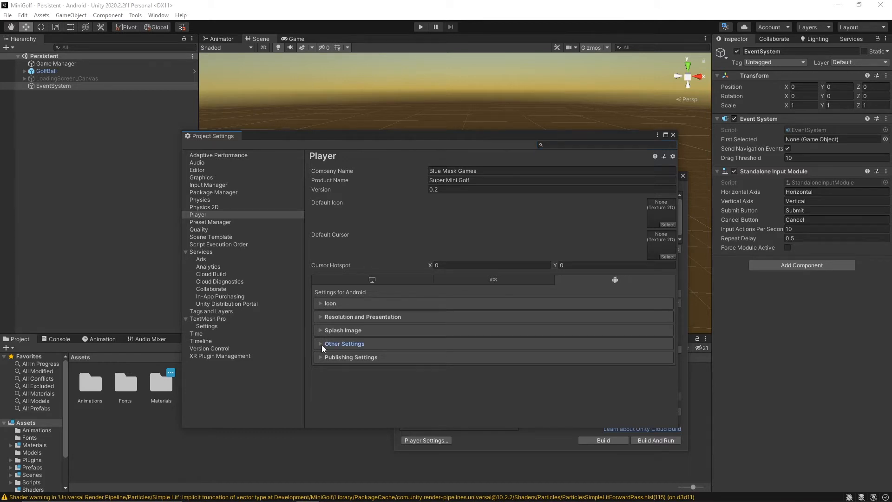
{"action": "left_click", "coordinate": [344, 344]}
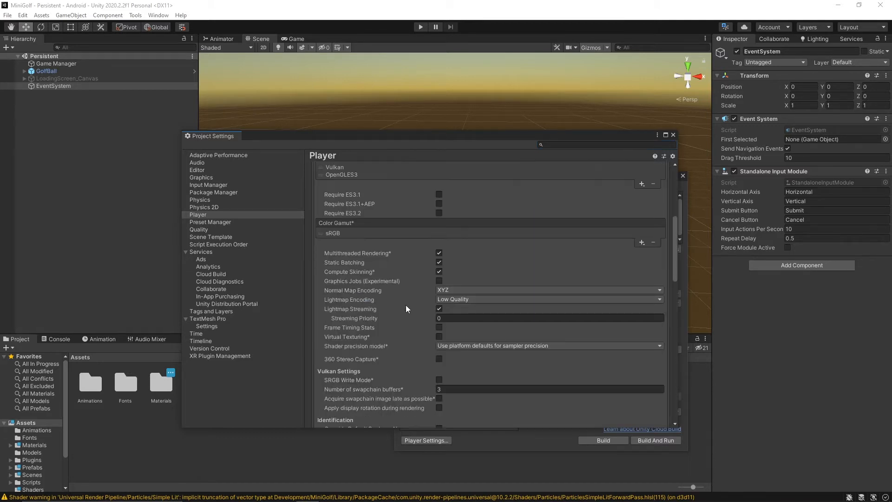
{"action": "scroll", "scroll_direction": "down", "scroll_amount": 3}
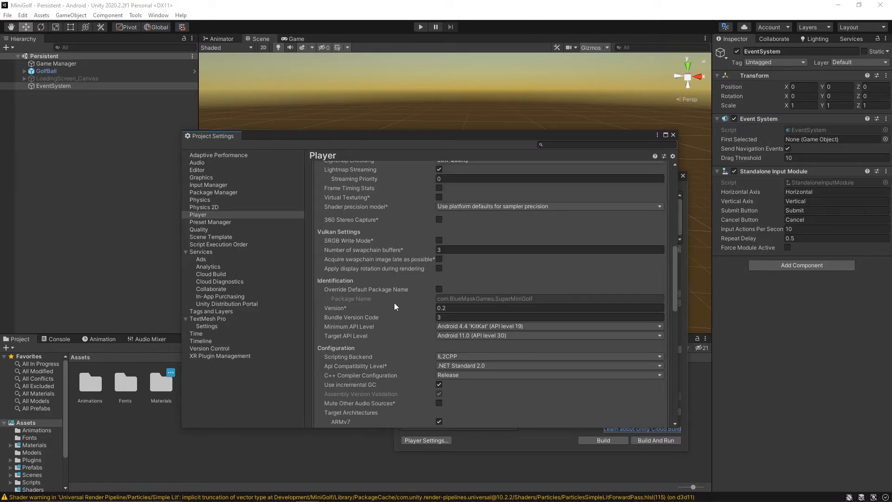
{"action": "mouse_move", "coordinate": [414, 321]}
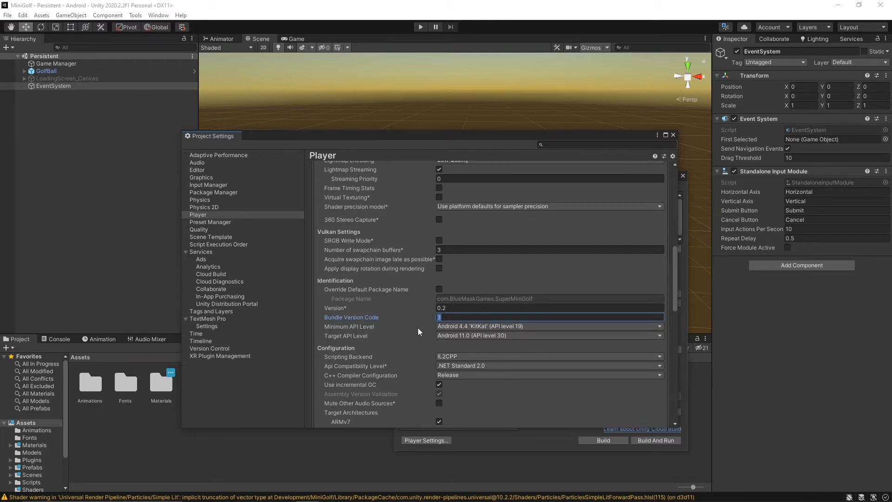
{"action": "left_click", "coordinate": [549, 335]}
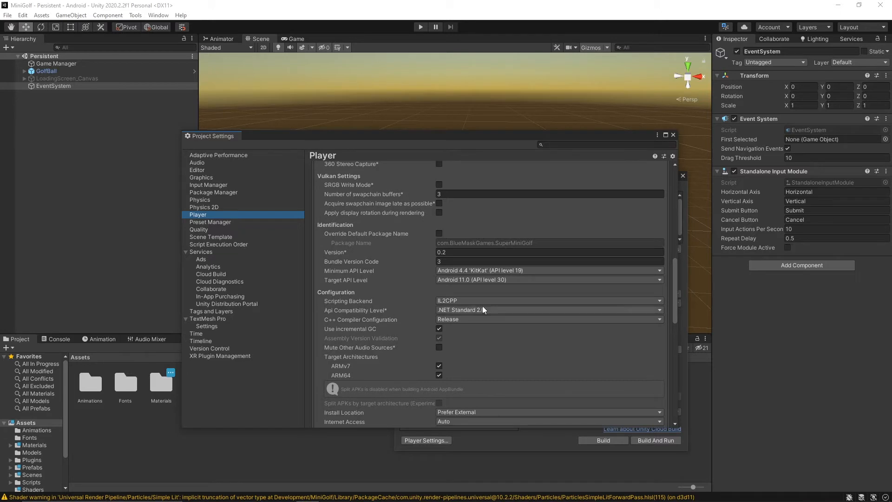
Keep IL2CPP as the scripting backend with ARMv7 and ARM64 targets, then review the lower Android options
{"action": "left_click", "coordinate": [549, 300]}
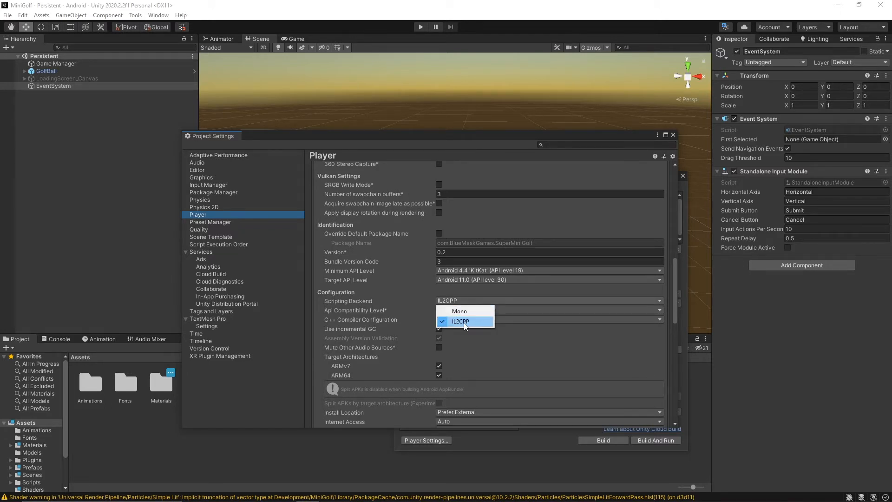
{"action": "left_click", "coordinate": [461, 321]}
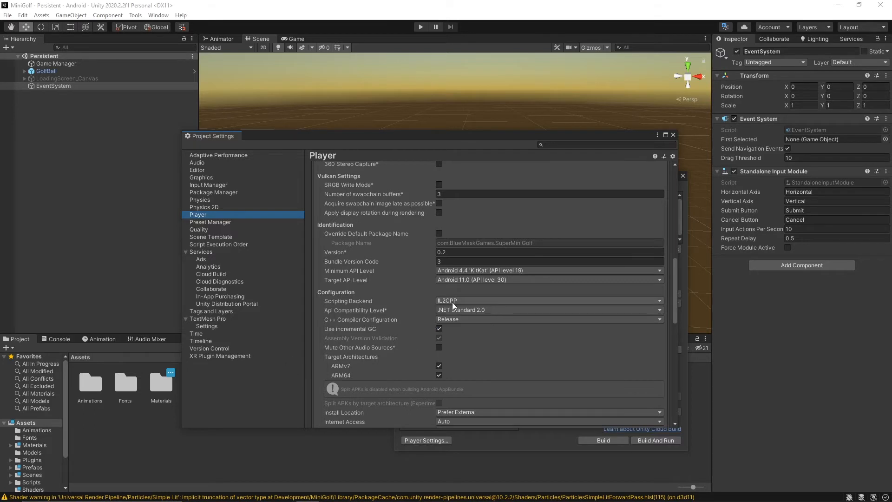
{"action": "left_click", "coordinate": [550, 300]}
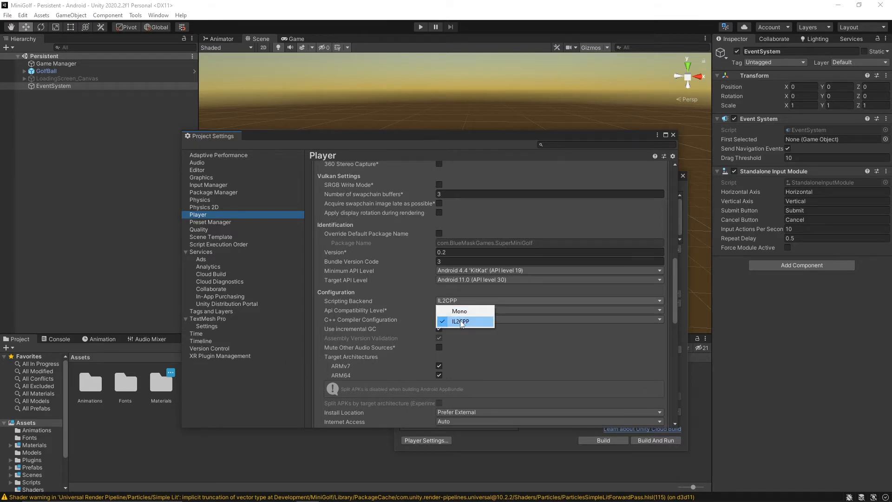
{"action": "left_click", "coordinate": [461, 321]}
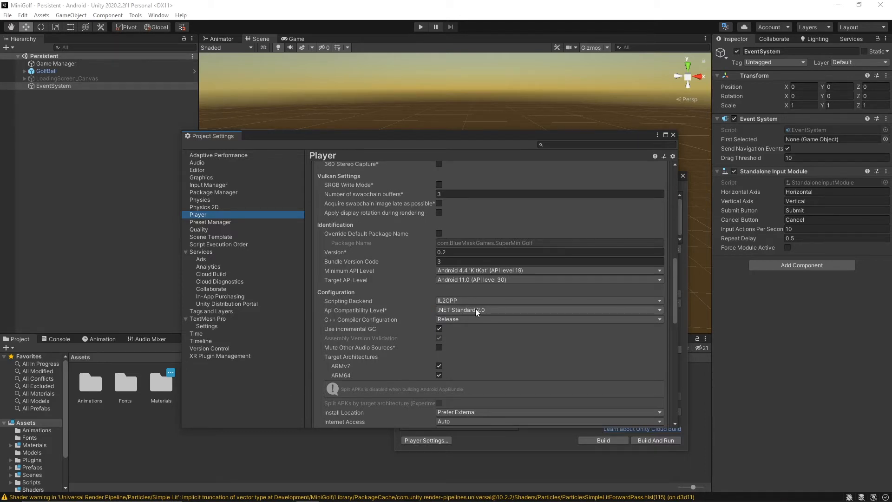
{"action": "scroll", "scroll_direction": "down", "scroll_amount": 3}
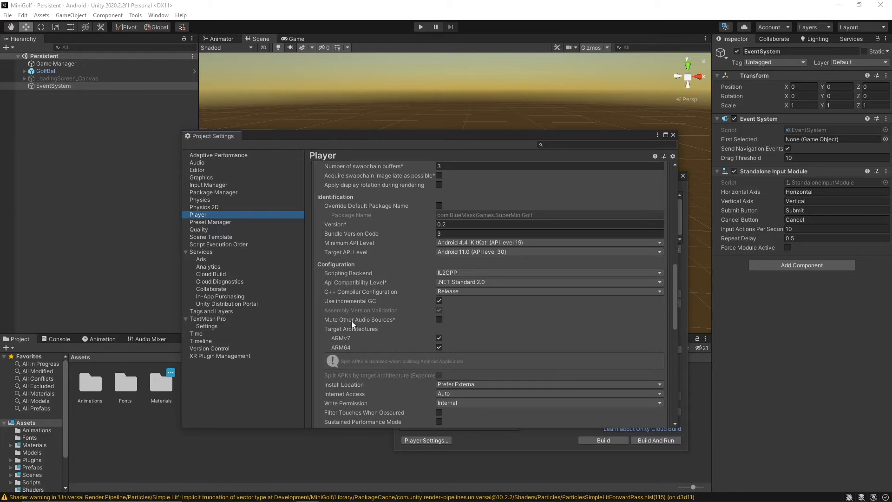
{"action": "mouse_move", "coordinate": [360, 329]}
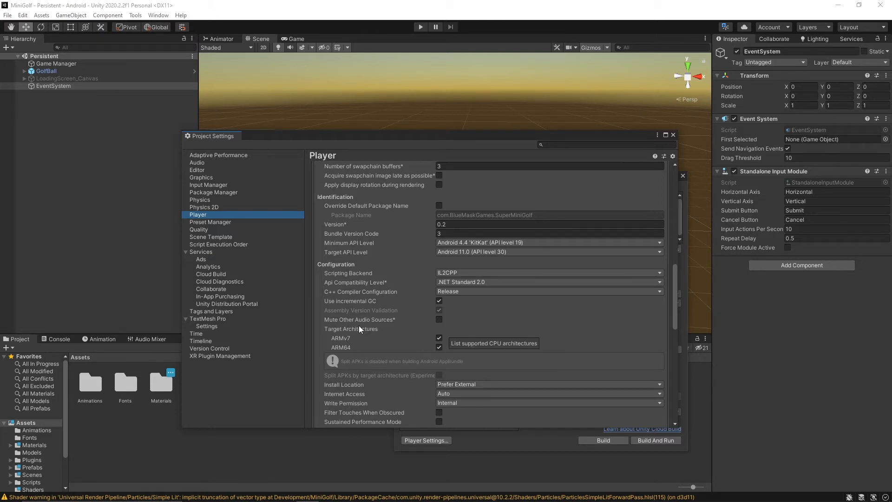
{"action": "mouse_move", "coordinate": [371, 351]}
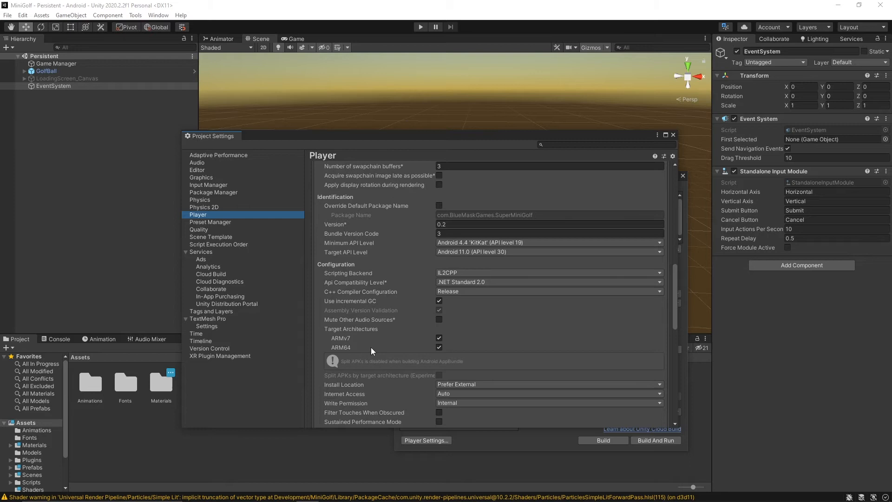
{"action": "mouse_move", "coordinate": [377, 361]}
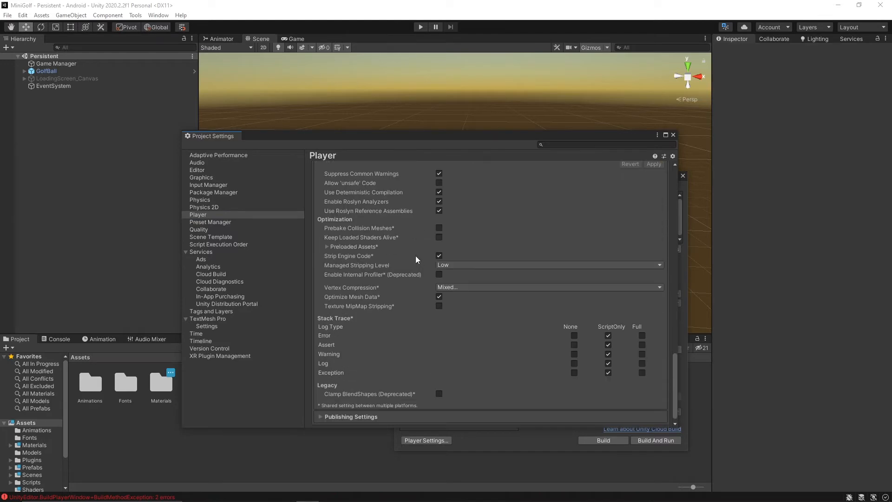
Create a new user.keystore in the MiniGolf folder via Keystore Manager and use it as the custom keystore
{"action": "scroll", "scroll_direction": "down", "scroll_amount": 3}
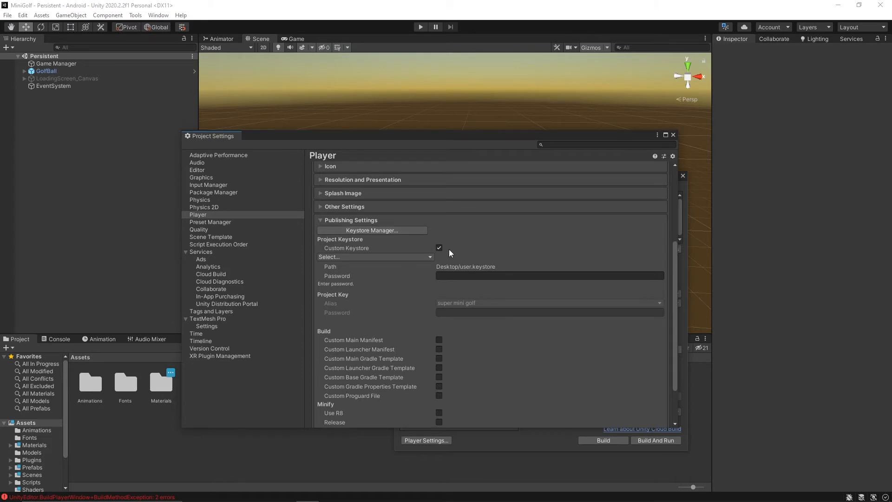
{"action": "left_click", "coordinate": [372, 230]}
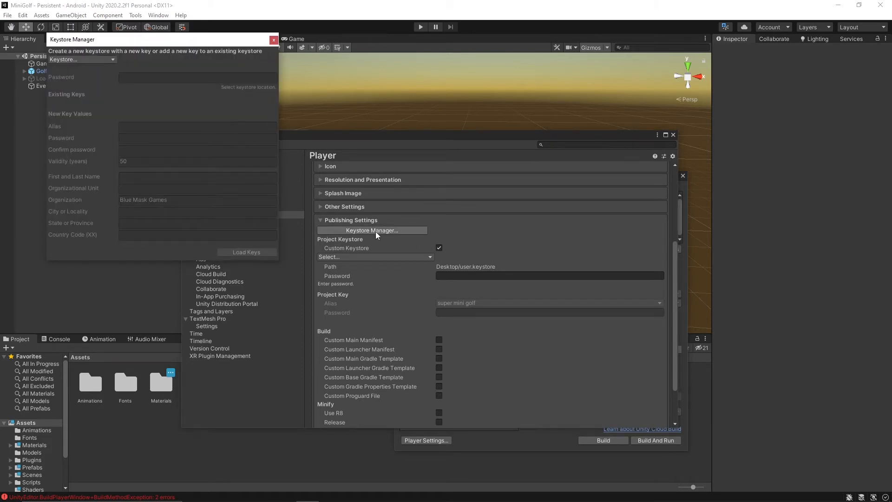
{"action": "left_click", "coordinate": [82, 59]}
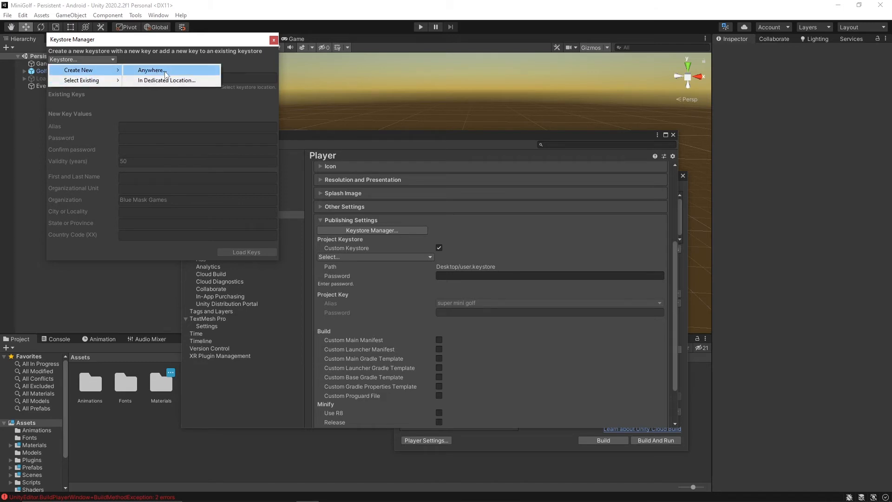
{"action": "left_click", "coordinate": [151, 70]}
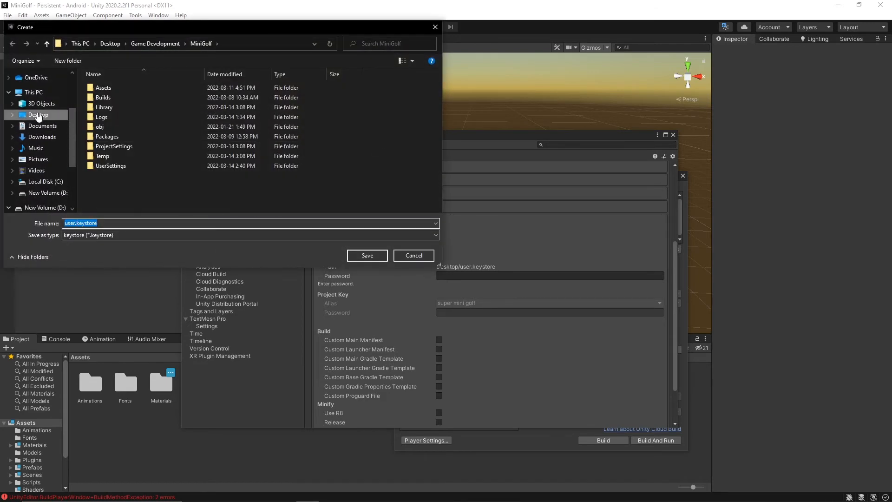
{"action": "left_click", "coordinate": [367, 255]}
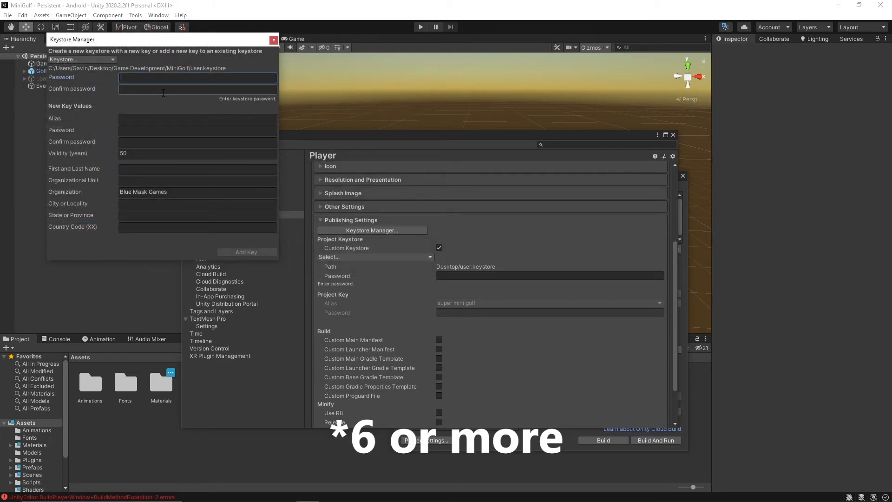
{"action": "left_click", "coordinate": [197, 119]}
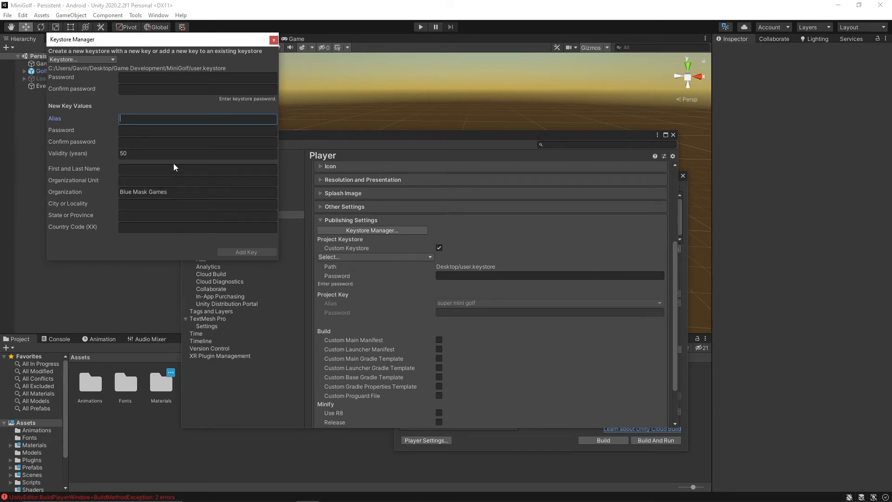
{"action": "mouse_move", "coordinate": [272, 99]}
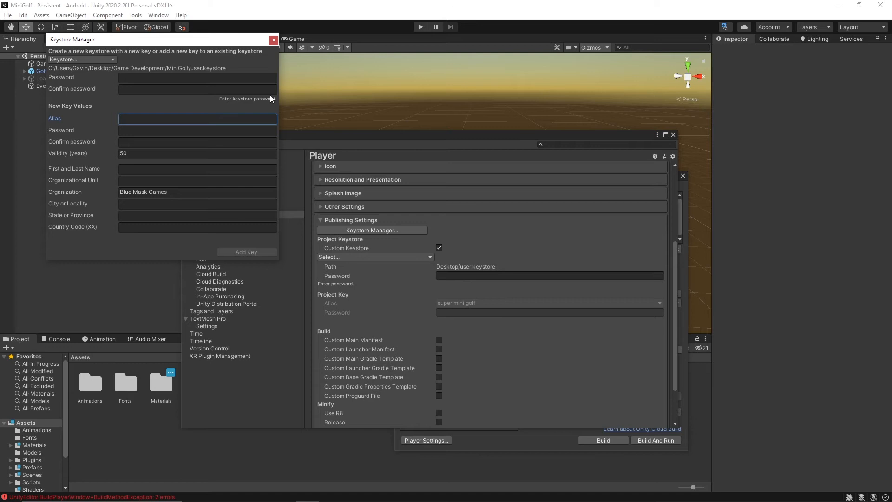
{"action": "left_click", "coordinate": [274, 40]}
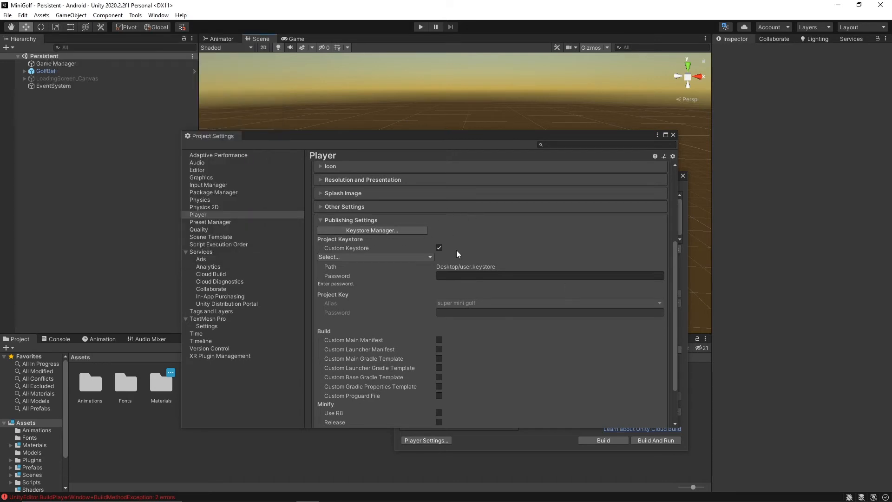
Fill in the custom keystore password in the Android Publishing Settings
{"action": "left_click", "coordinate": [550, 275]}
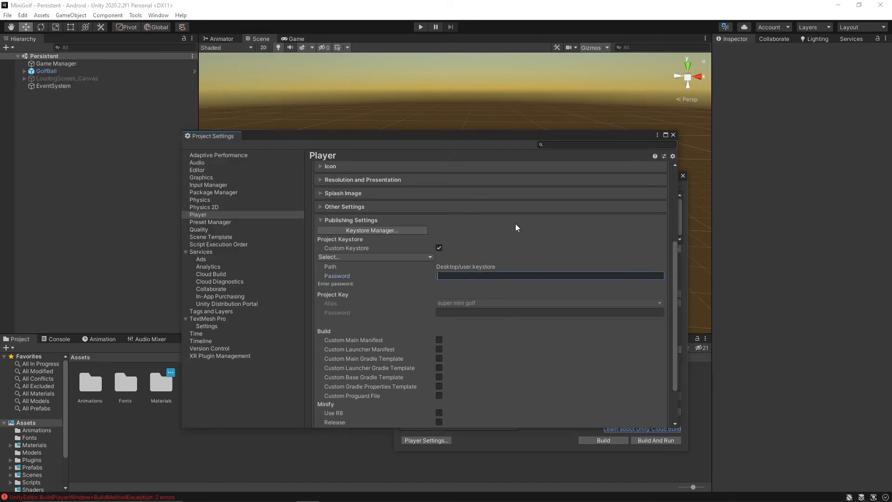
{"action": "type", "text": "•••••"}
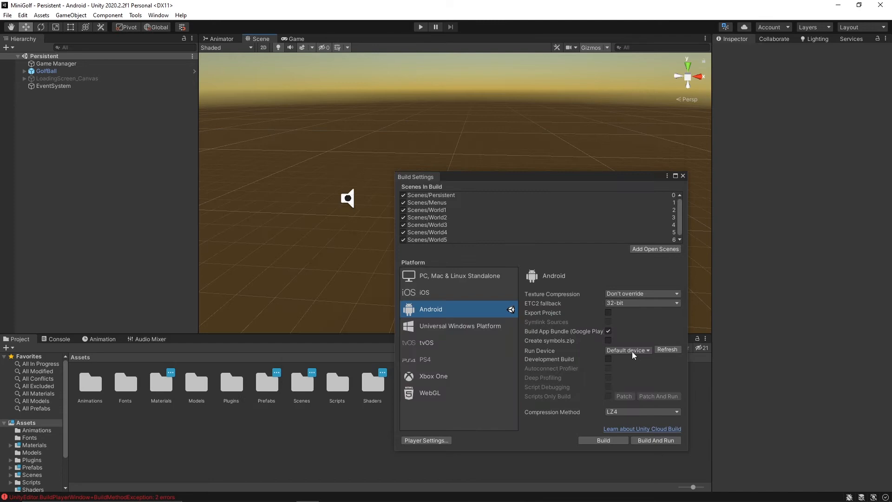
Build the app bundle as SuperMiniGolfV002.aab, replacing the existing file
{"action": "left_click", "coordinate": [603, 440]}
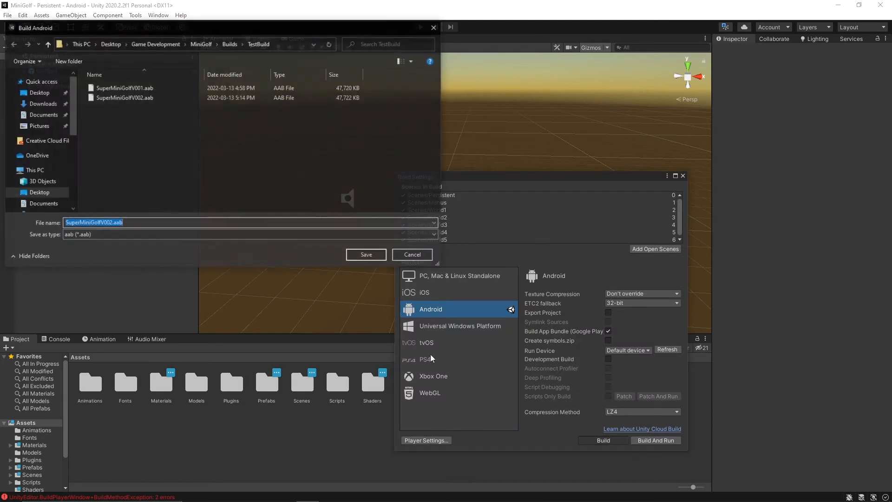
{"action": "left_click", "coordinate": [366, 254]}
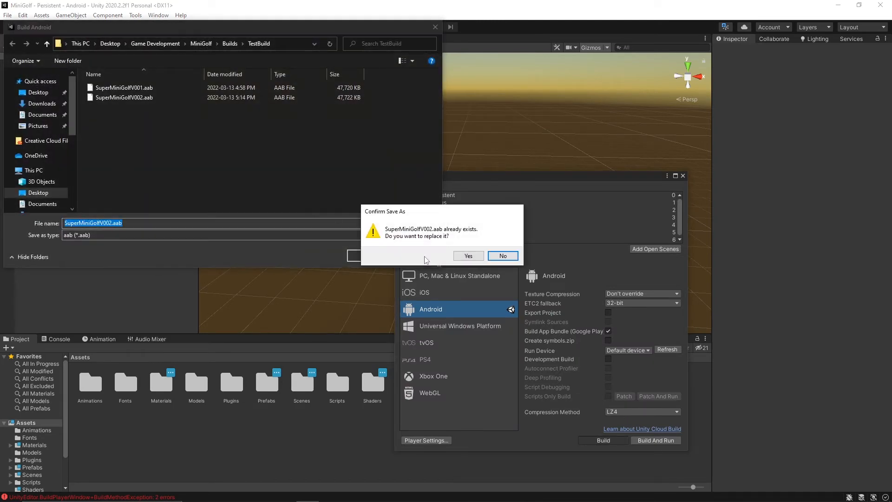
{"action": "left_click", "coordinate": [469, 256]}
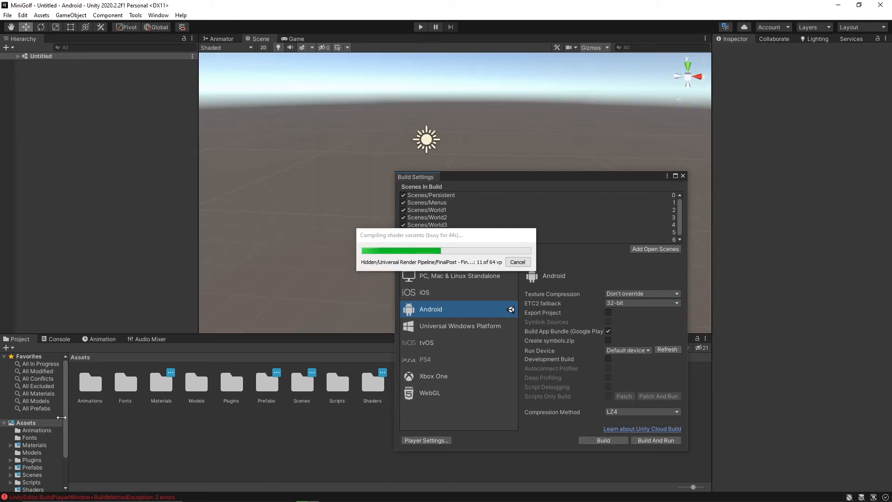
{"action": "mouse_move", "coordinate": [116, 482]}
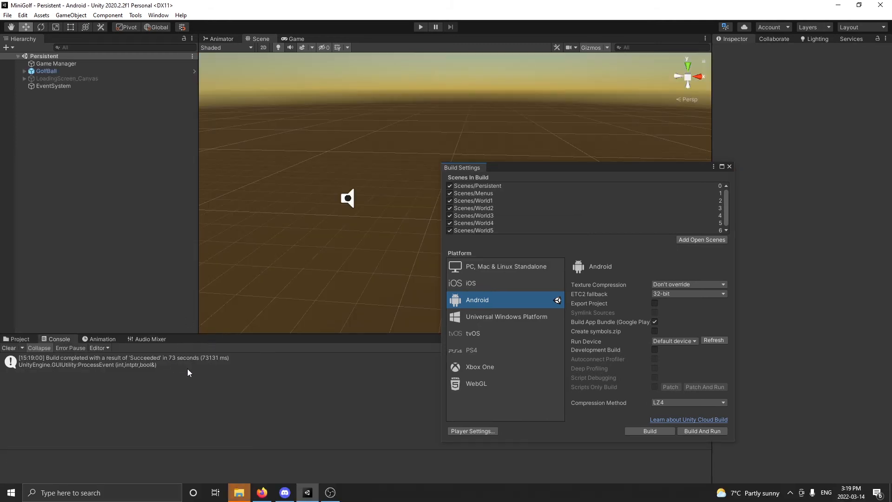
{"action": "mouse_move", "coordinate": [179, 368]}
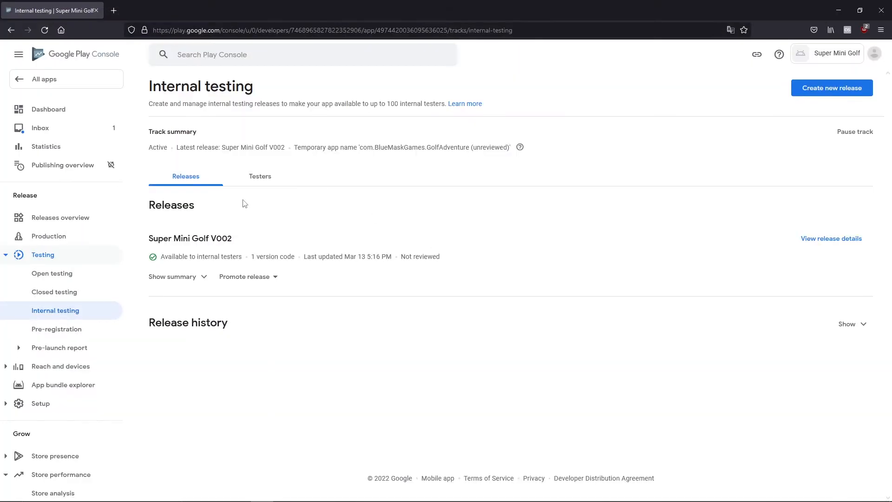
{"action": "left_click", "coordinate": [260, 177]}
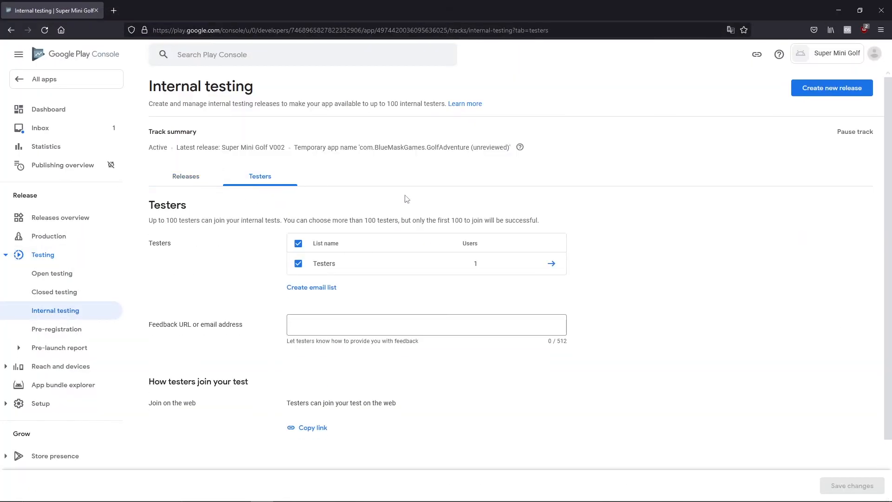
{"action": "mouse_move", "coordinate": [423, 263]}
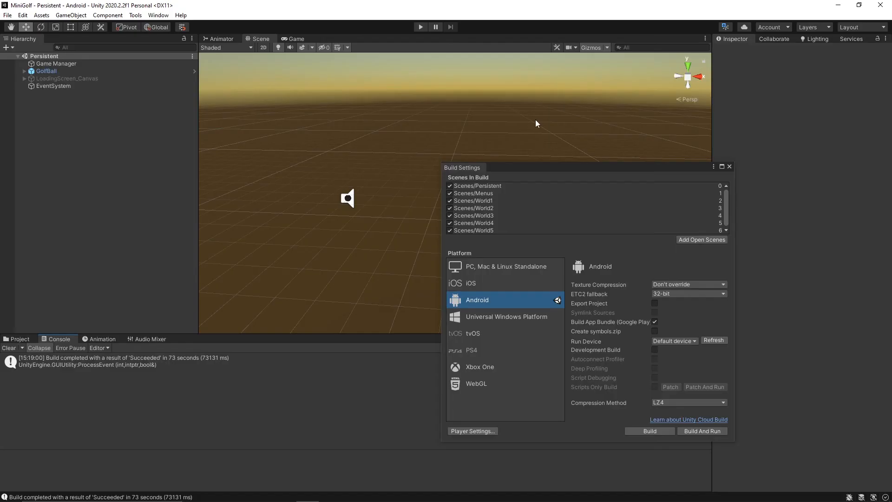
Close Build Settings and review Preferences > External Tools showing Android JDK, SDK, NDK and Gradle installed with Unity
{"action": "left_click", "coordinate": [729, 166]}
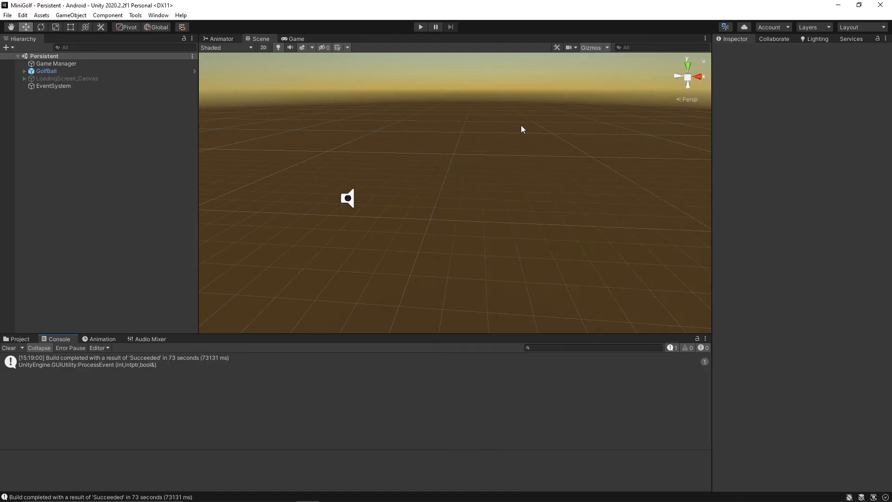
{"action": "left_click", "coordinate": [20, 16]}
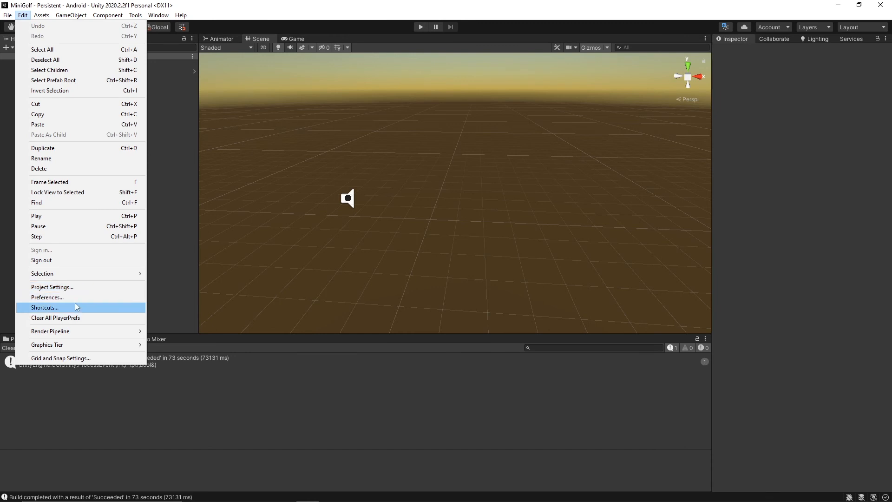
{"action": "mouse_move", "coordinate": [64, 298]}
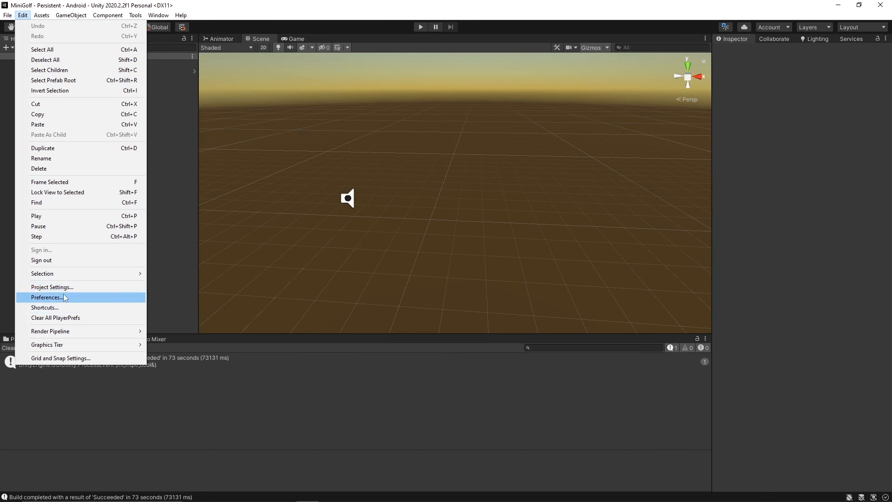
{"action": "left_click", "coordinate": [46, 297]}
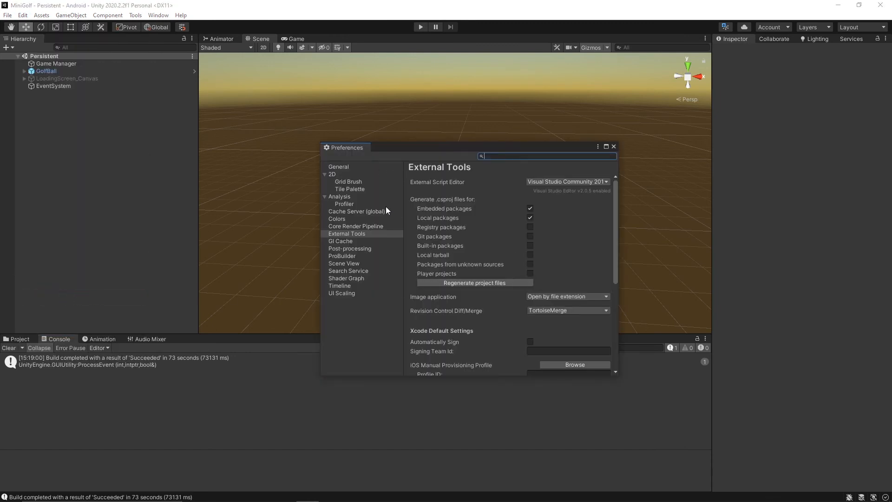
{"action": "scroll", "scroll_direction": "down", "scroll_amount": 3}
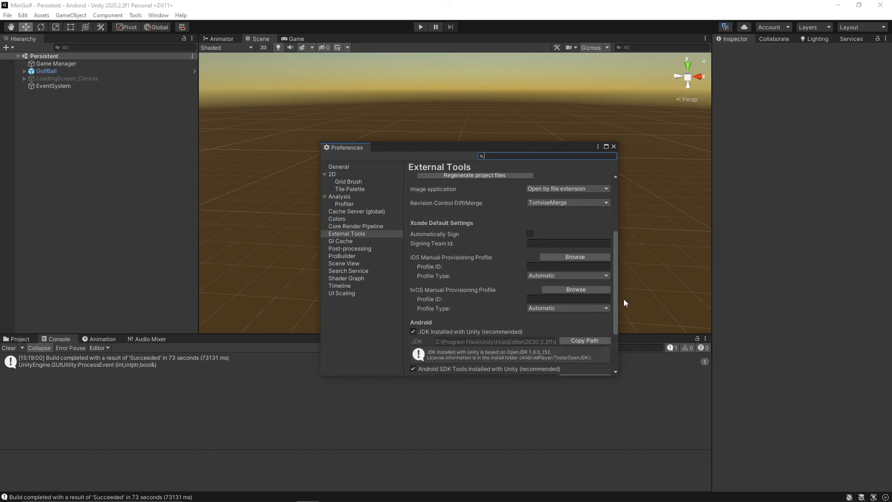
{"action": "scroll", "scroll_direction": "down", "scroll_amount": 3}
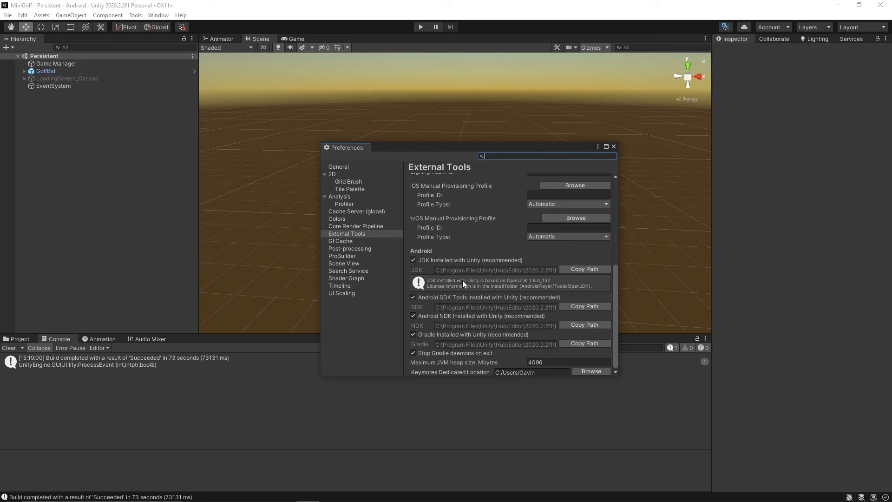
{"action": "mouse_move", "coordinate": [485, 289]}
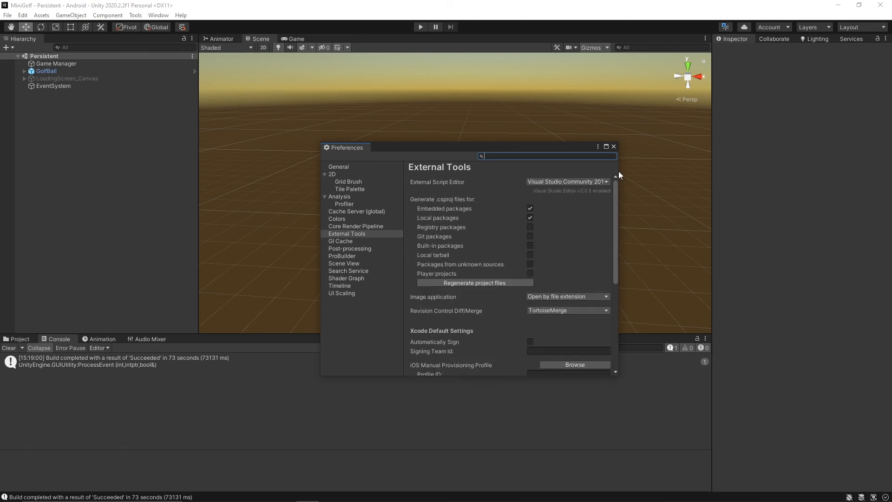
{"action": "left_click", "coordinate": [613, 146]}
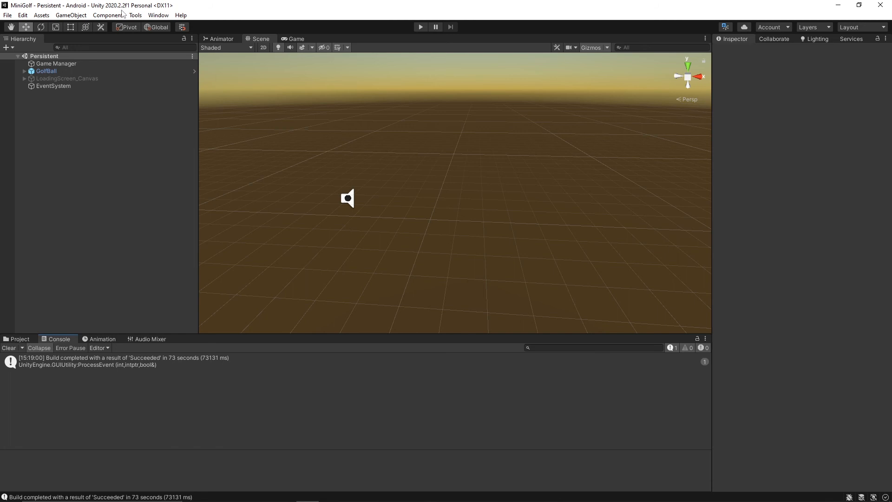
{"action": "mouse_move", "coordinate": [226, 186]}
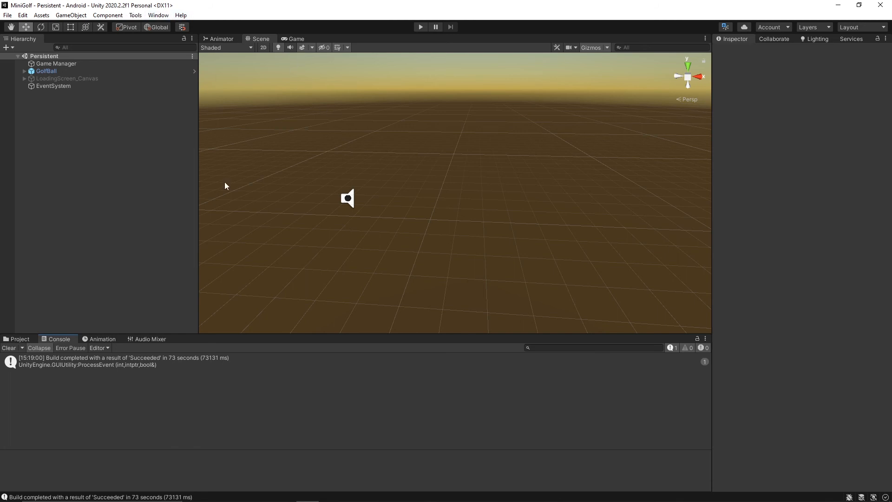
{"action": "mouse_move", "coordinate": [259, 231]}
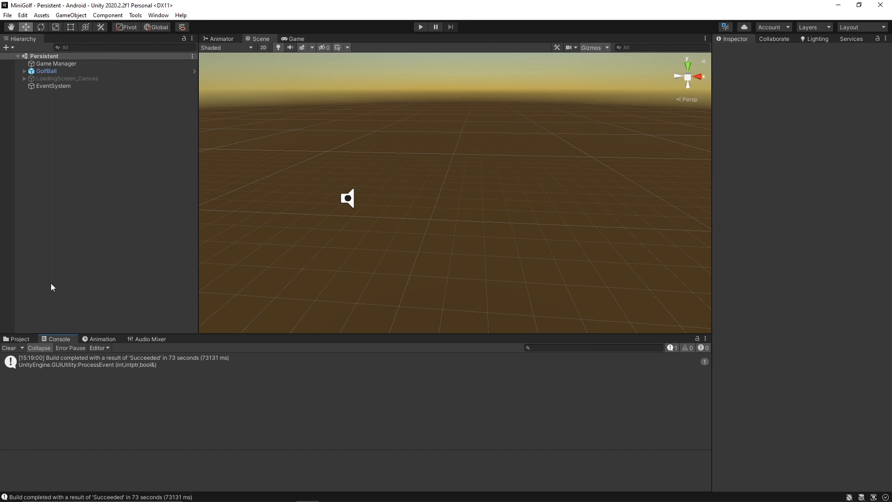
{"action": "mouse_move", "coordinate": [298, 273]}
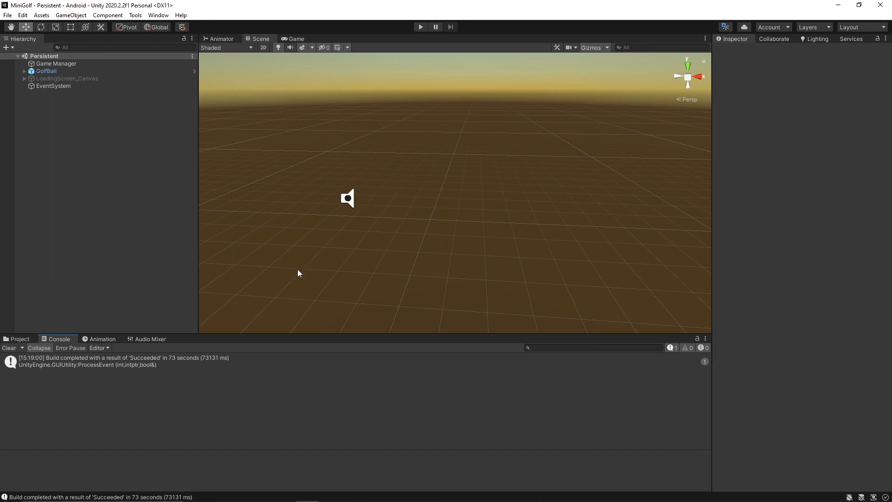
{"action": "mouse_move", "coordinate": [284, 255]}
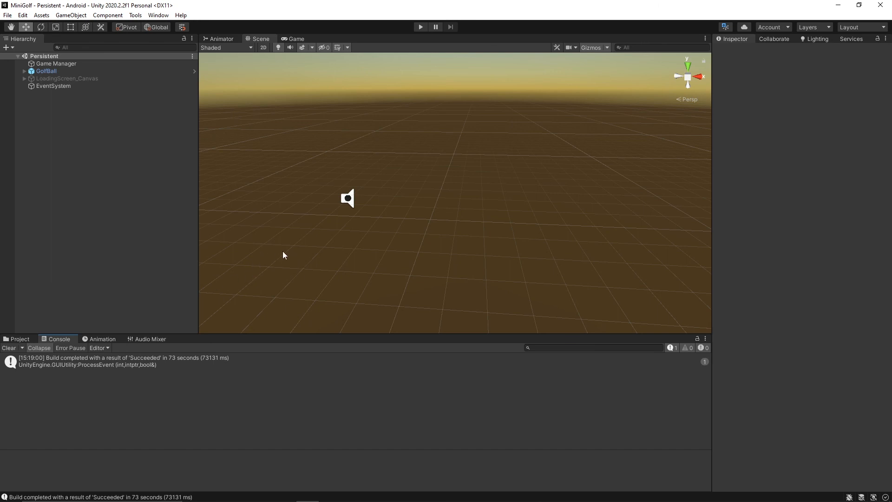